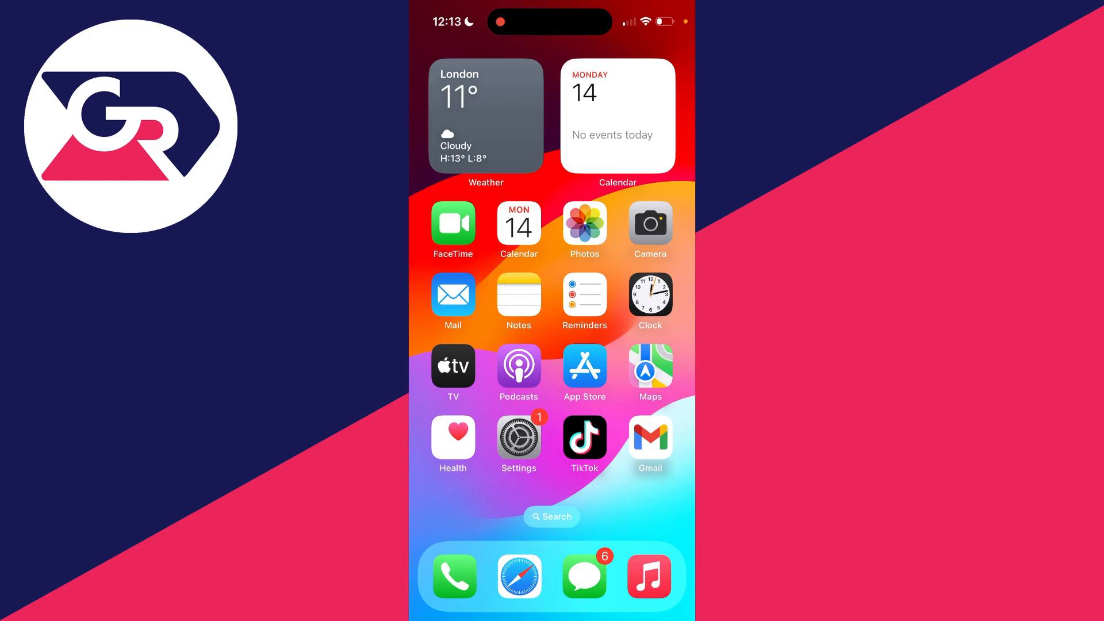
- Open Gmail and remove the first signed-in Google account from this device
click(648, 437)
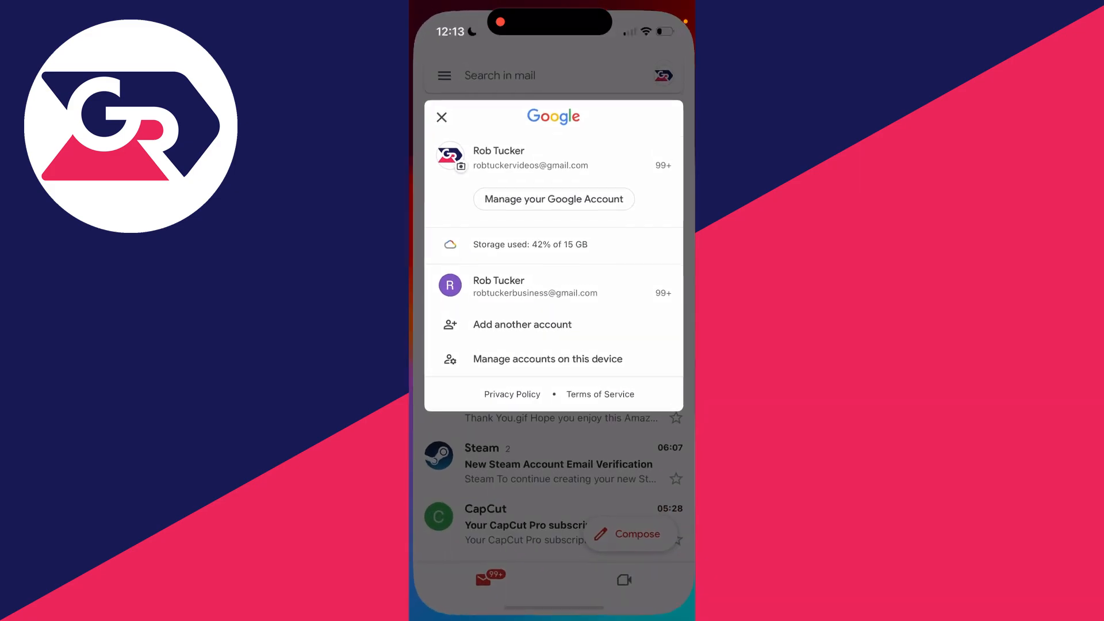
click(442, 117)
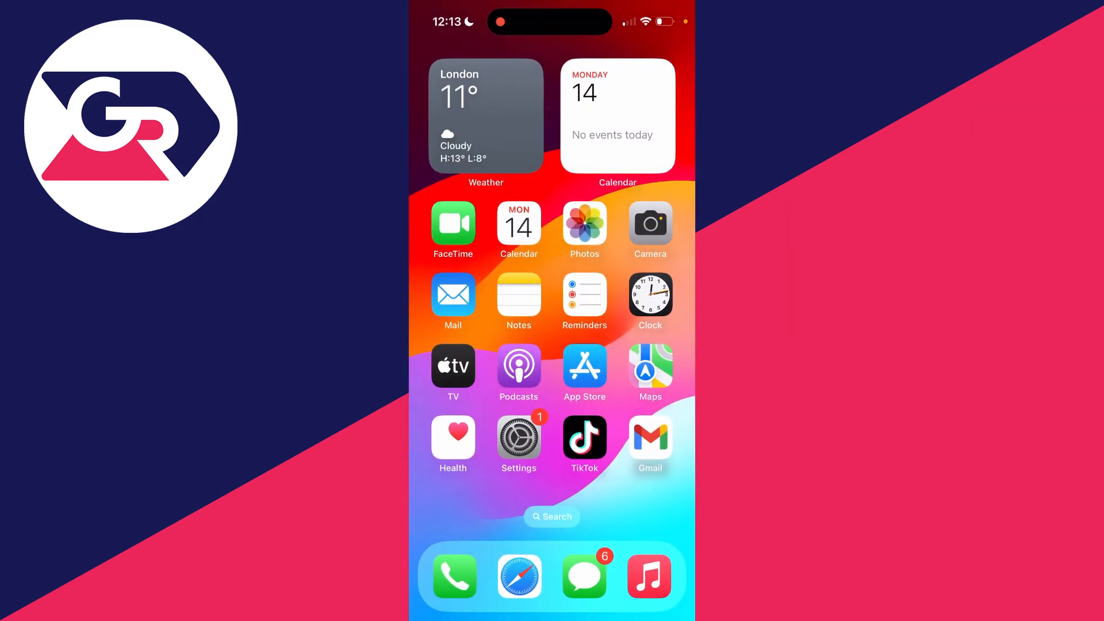
click(649, 437)
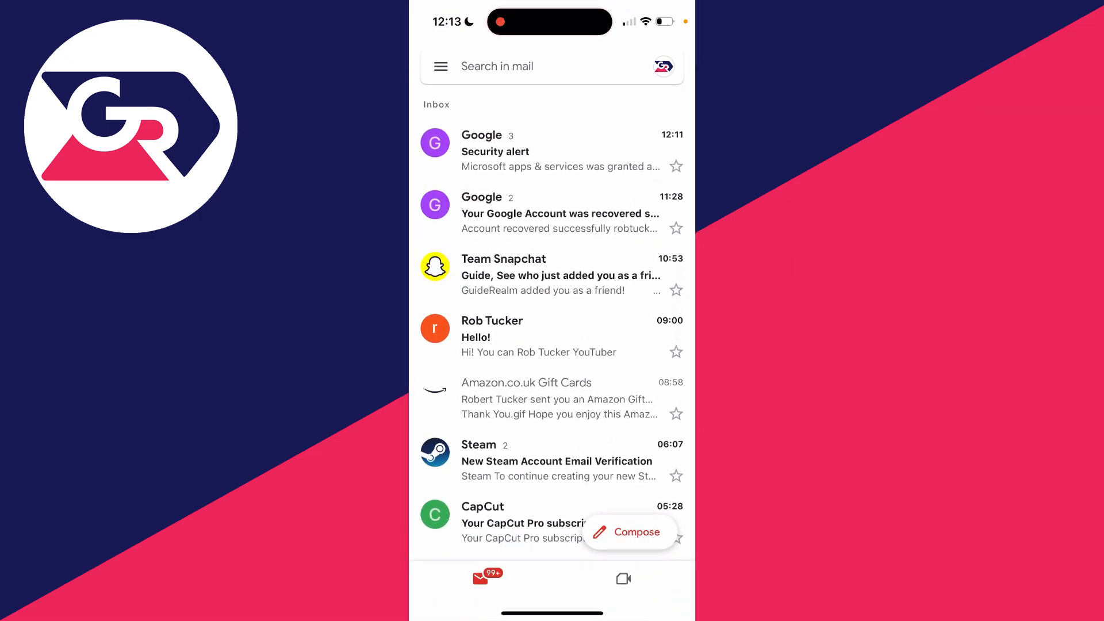
click(662, 66)
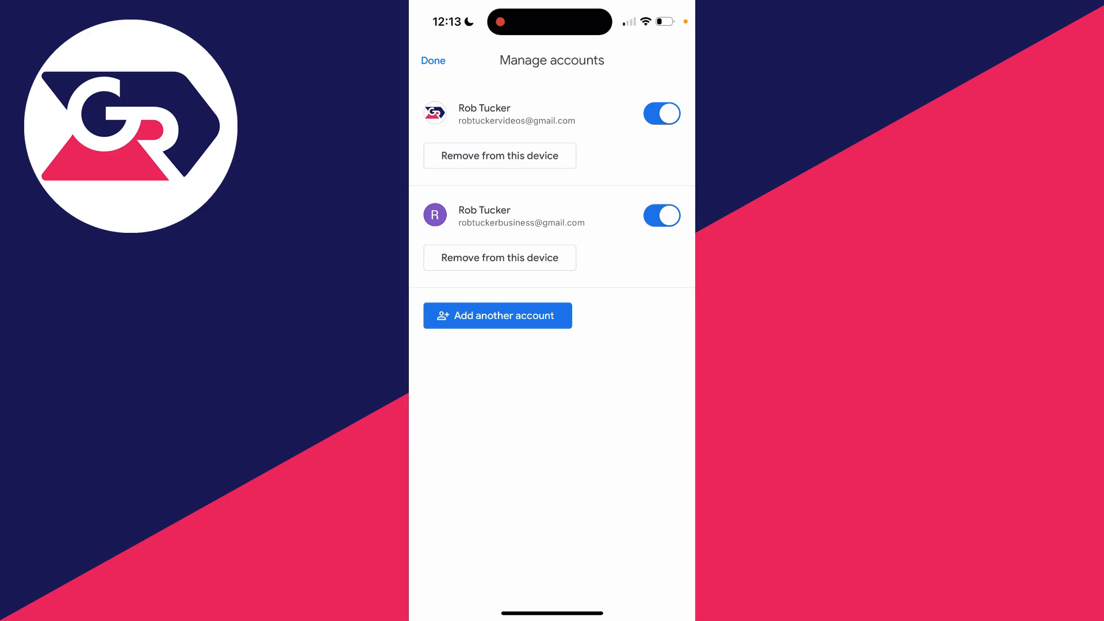
click(499, 155)
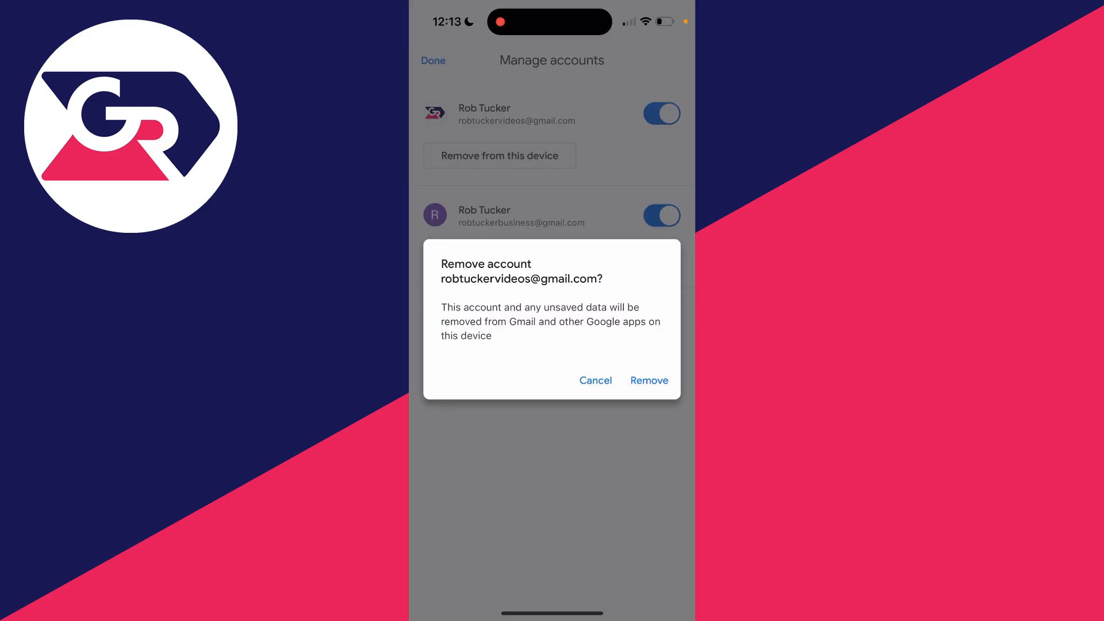
click(649, 380)
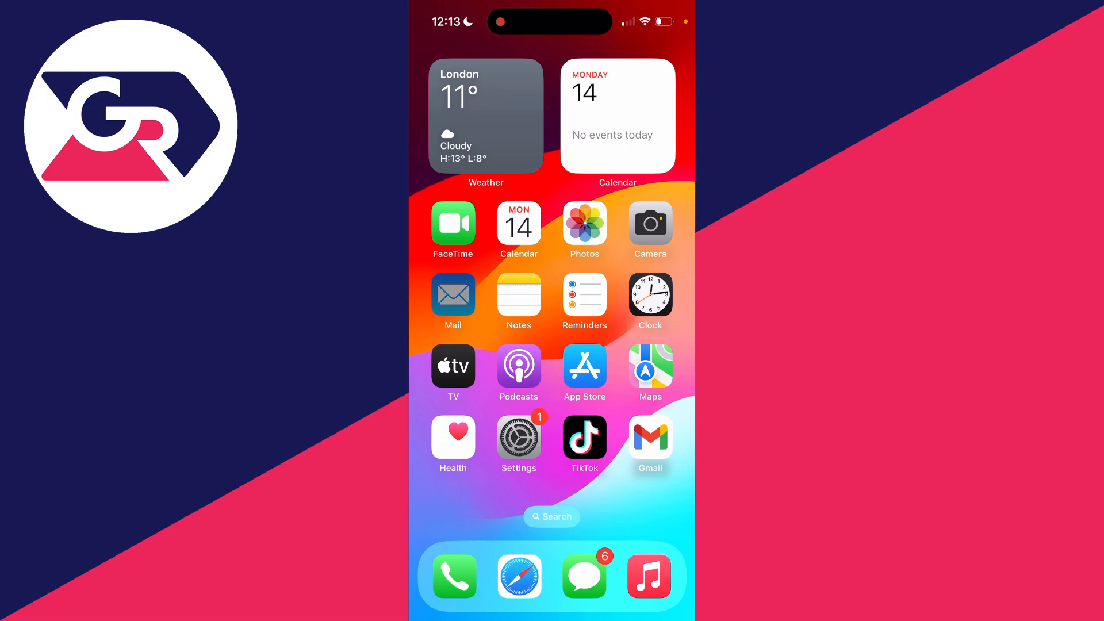
- Open iPhone Settings from the home screen to reach the Mail app's settings
click(648, 438)
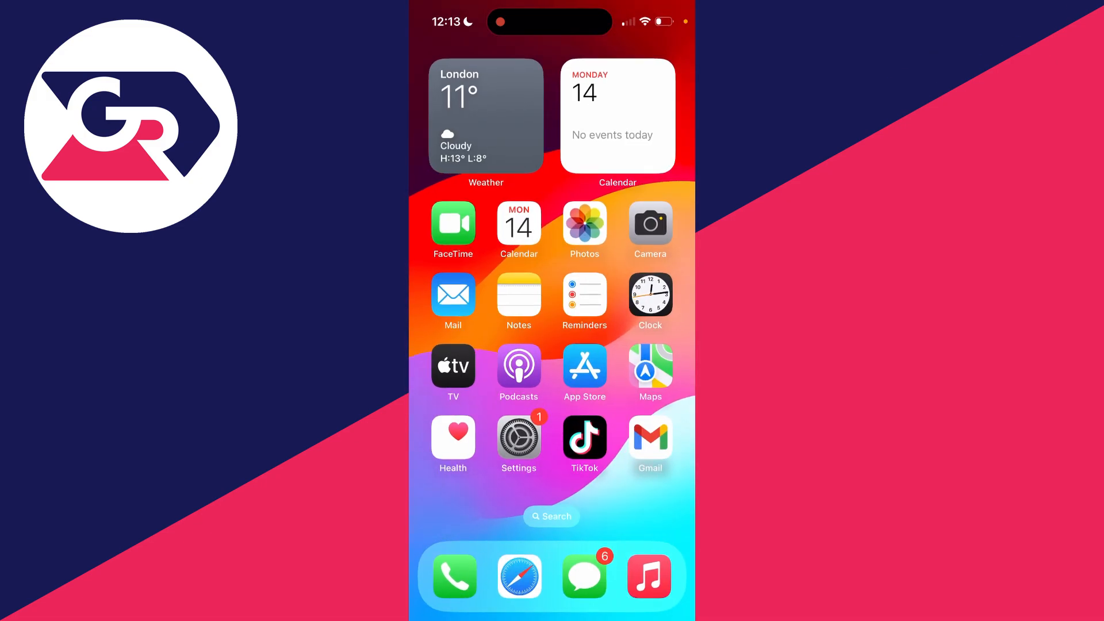
click(518, 439)
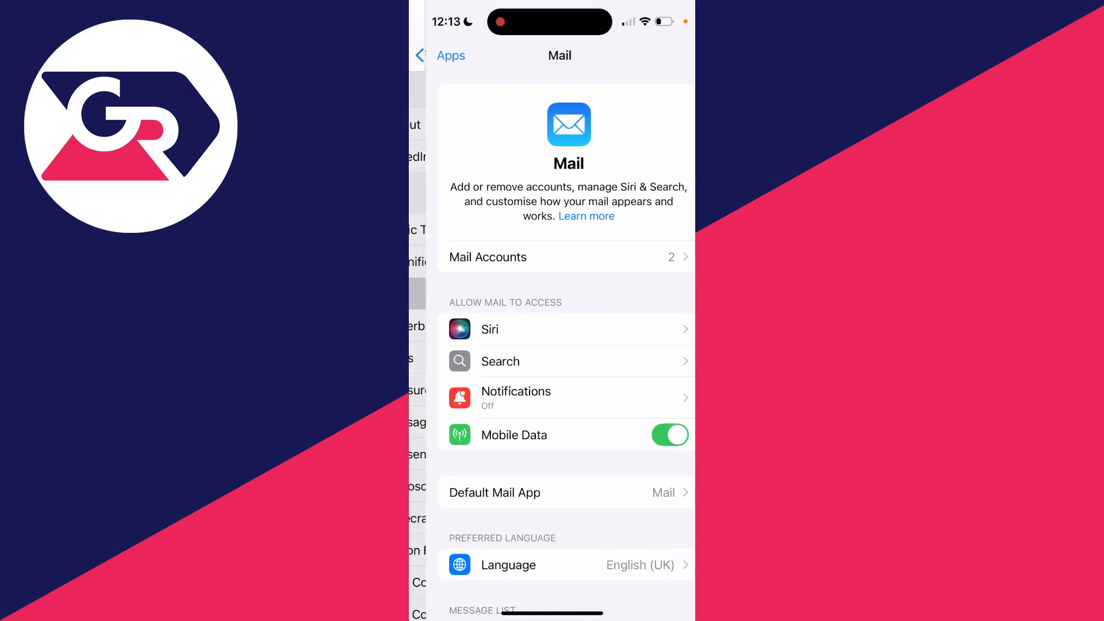
- Under Mail Accounts, delete the Gmail account and confirm the deletion
click(565, 257)
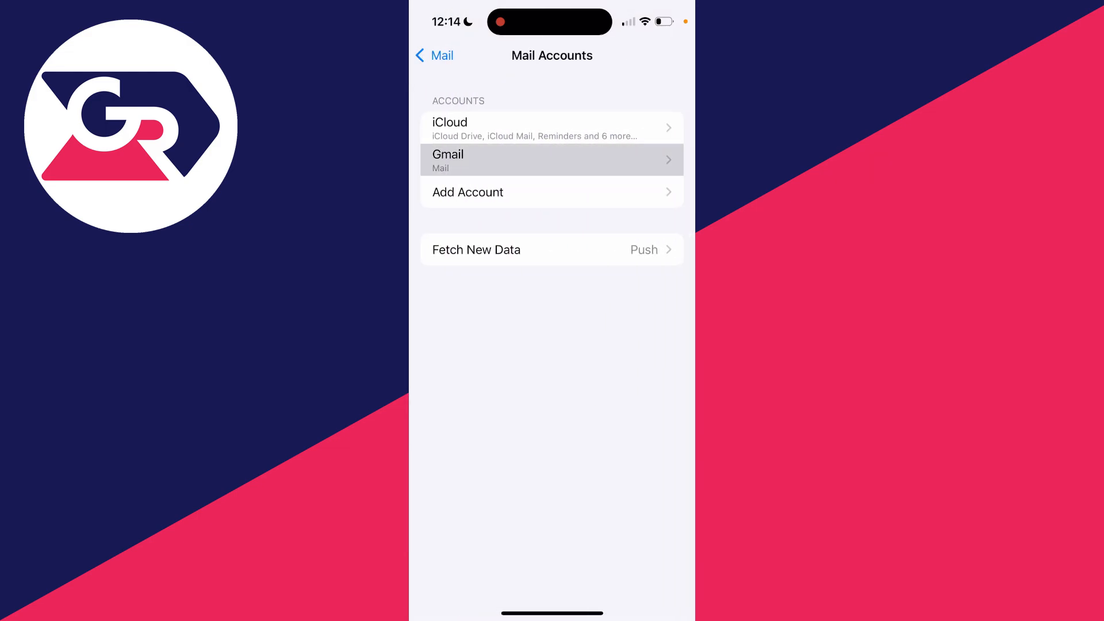
click(551, 160)
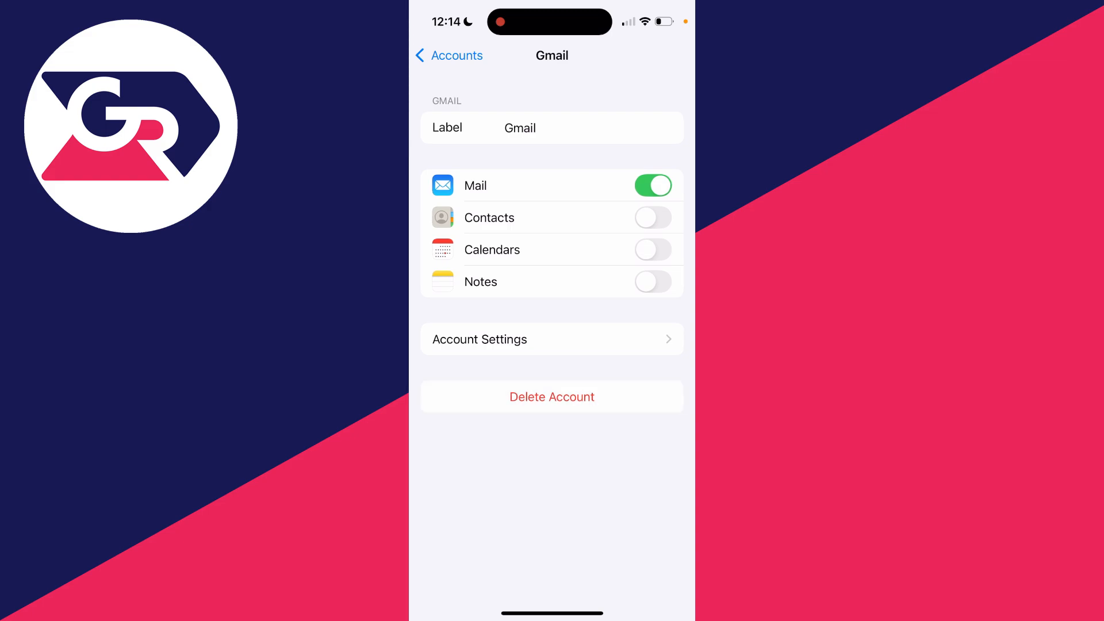
click(551, 396)
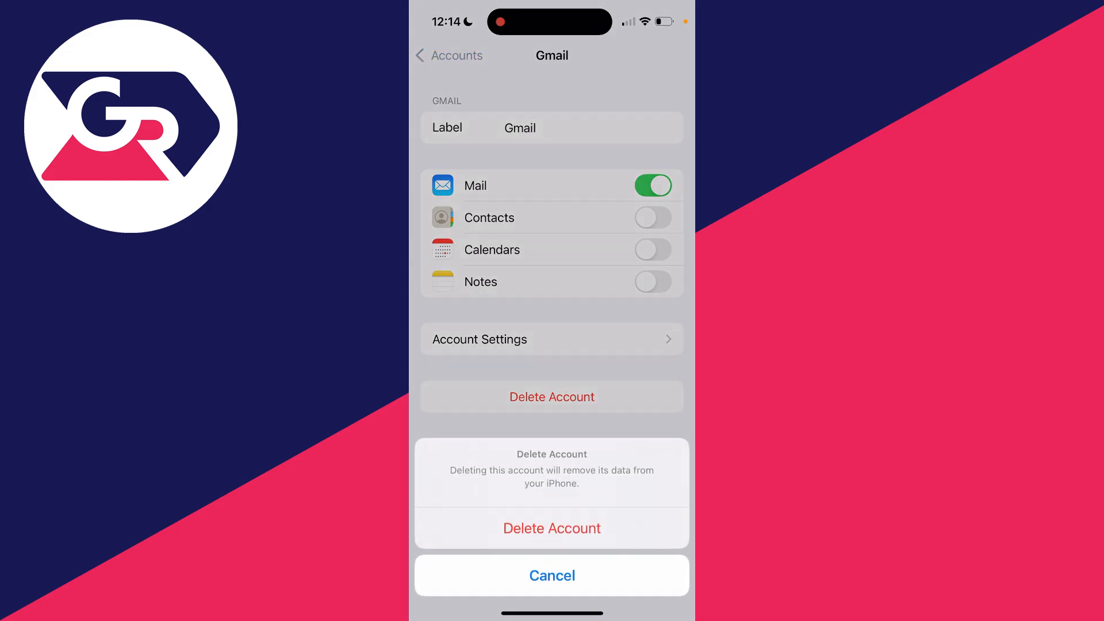
click(551, 574)
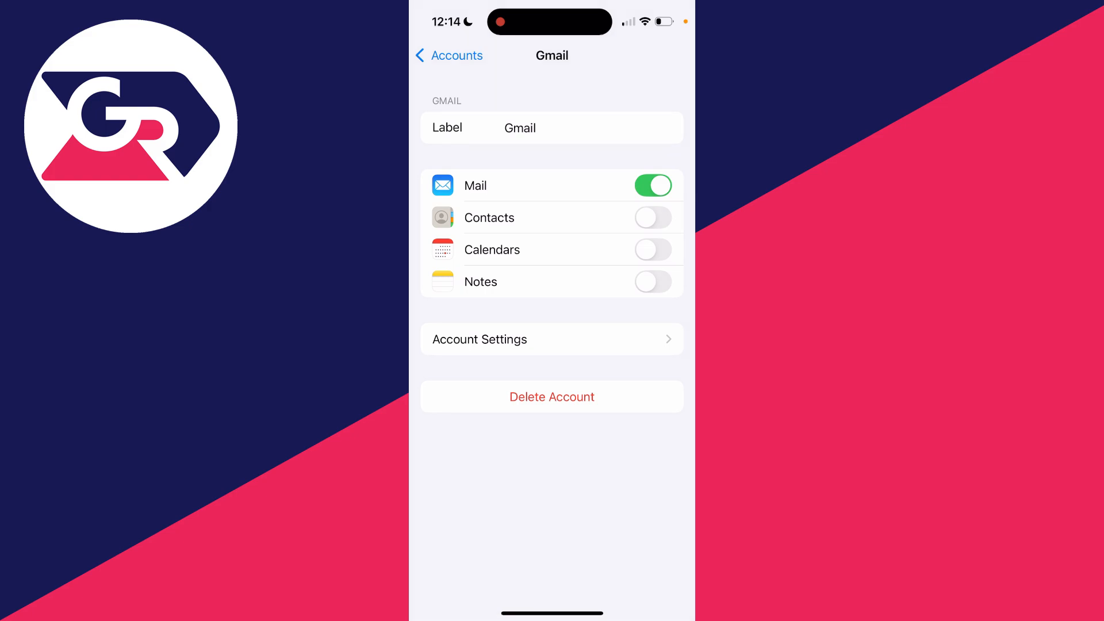